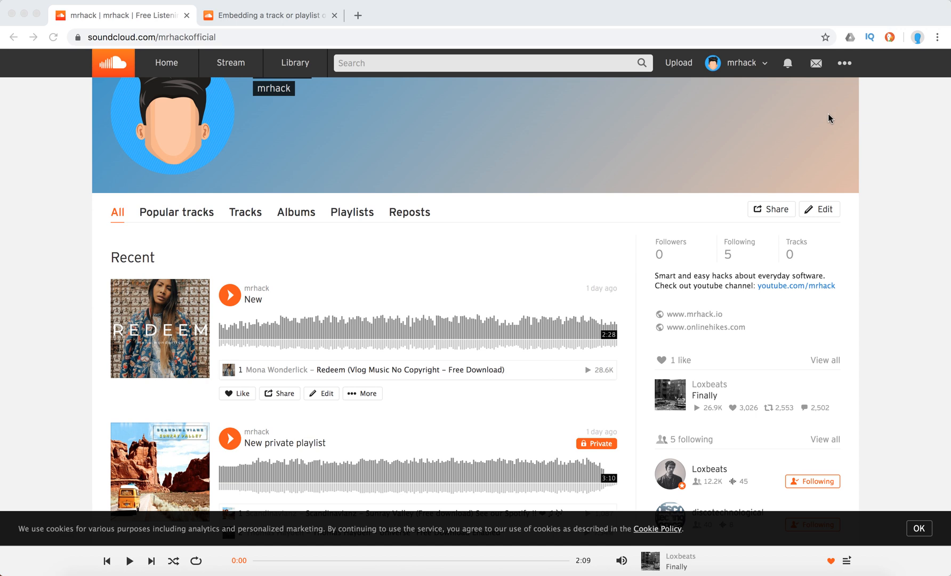
mouse_move(885, 295)
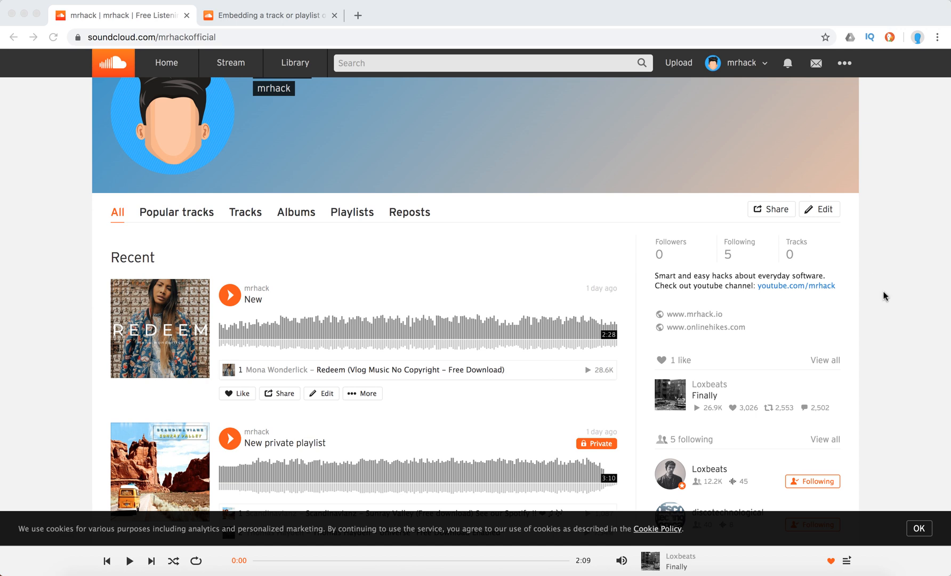
- Scroll the mrhack profile's Recent list down to the New track
scroll("down", 3)
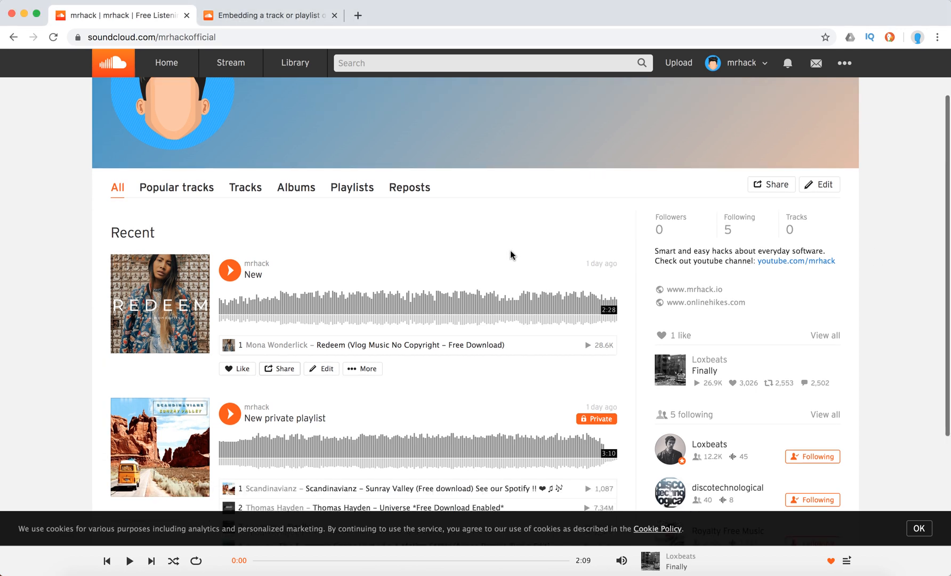
scroll("down", 3)
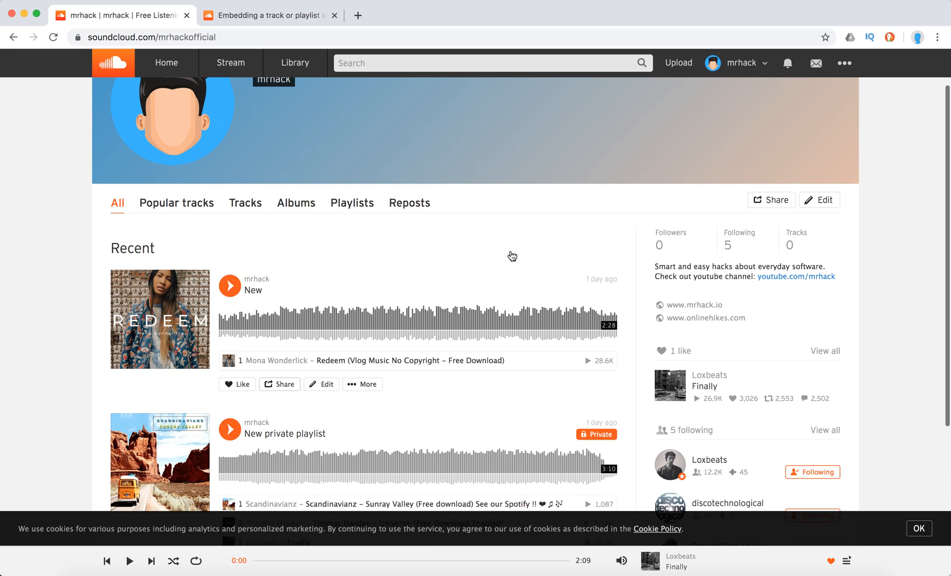
mouse_move(278, 387)
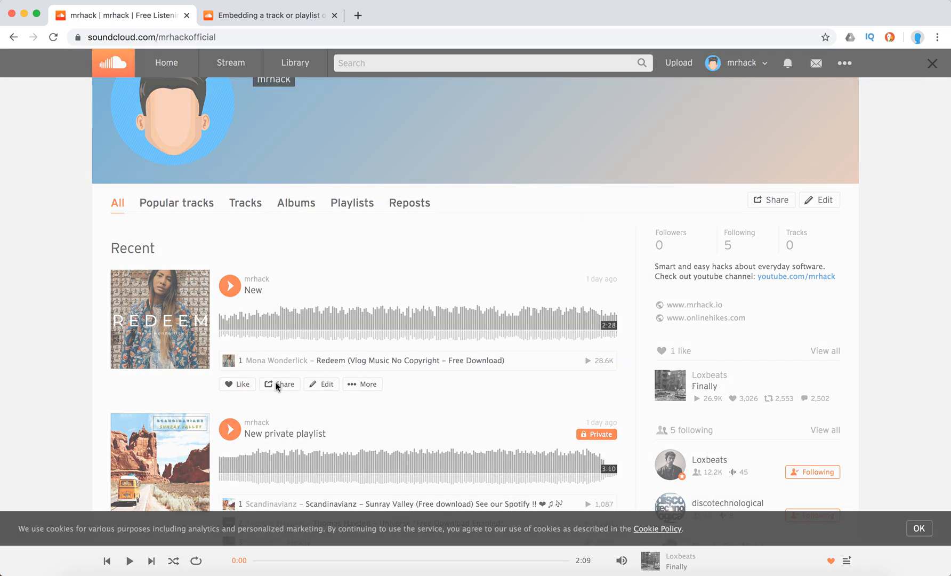
- Share the New track and show its Embed iframe code with player preview
left_click(279, 383)
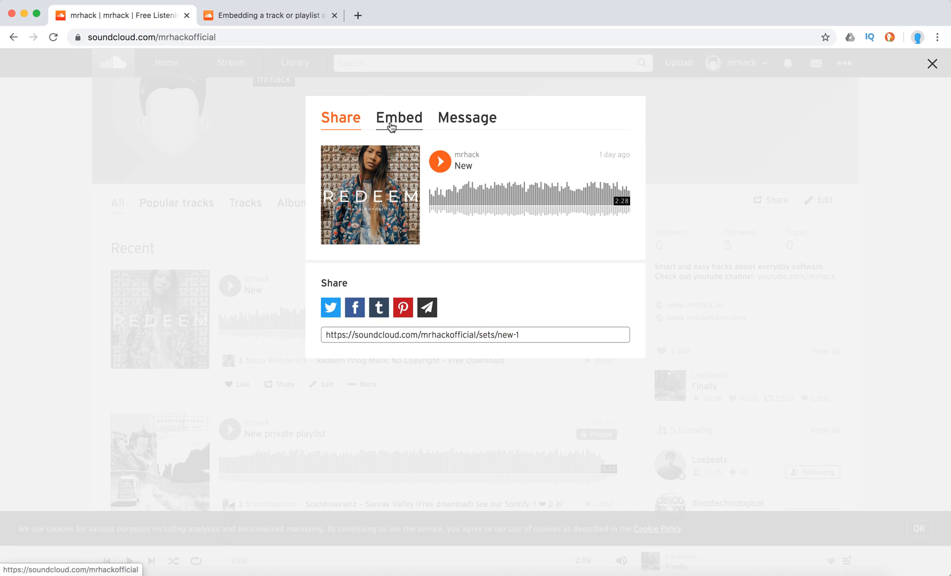
left_click(399, 117)
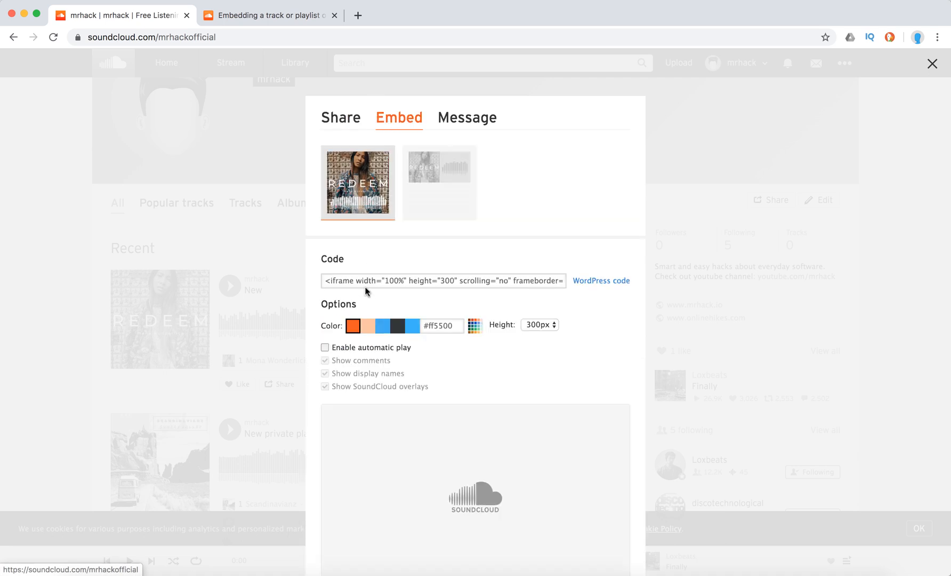
left_click(443, 280)
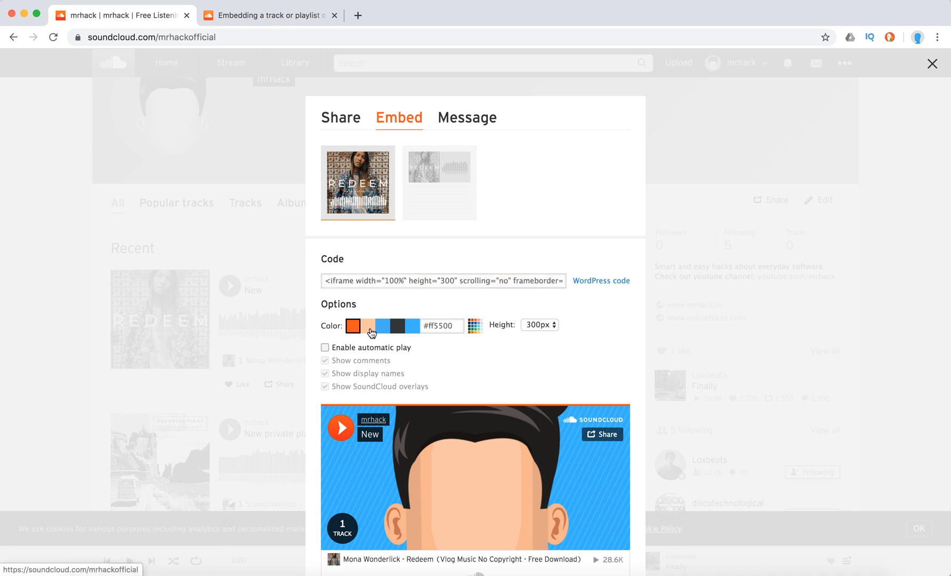
- Set the player colour to dark #323638 (after trying peach), leaving automatic play off
left_click(368, 326)
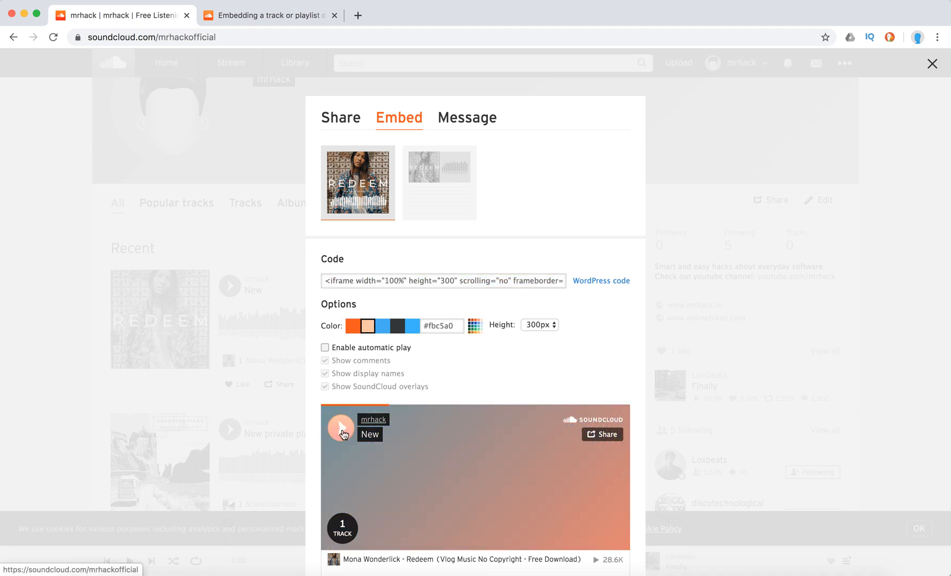
left_click(398, 327)
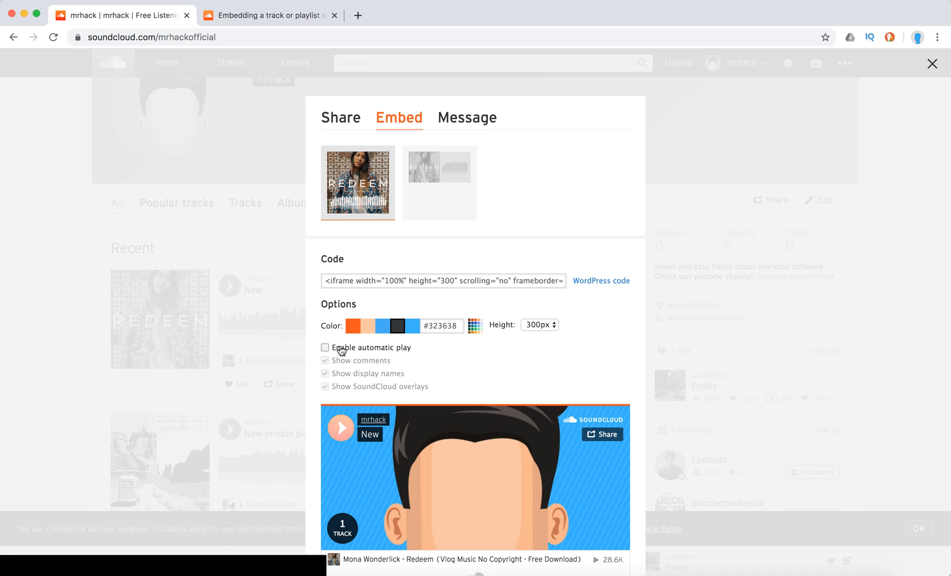
left_click(326, 346)
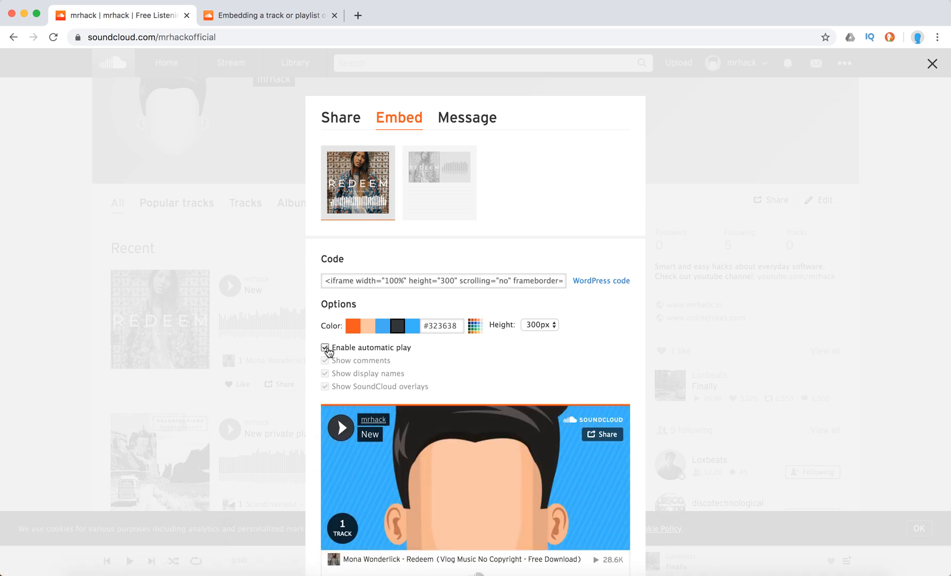
left_click(325, 346)
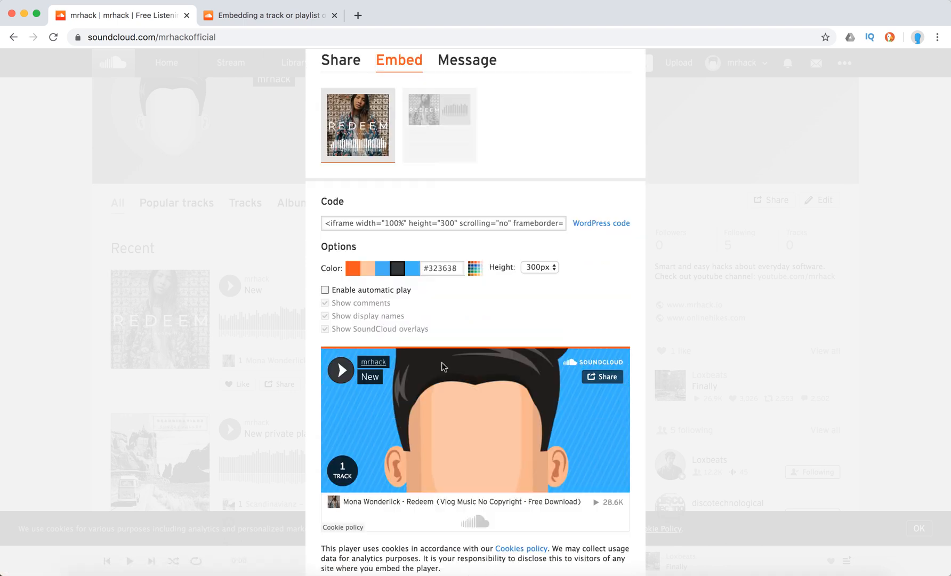
scroll("down", 3)
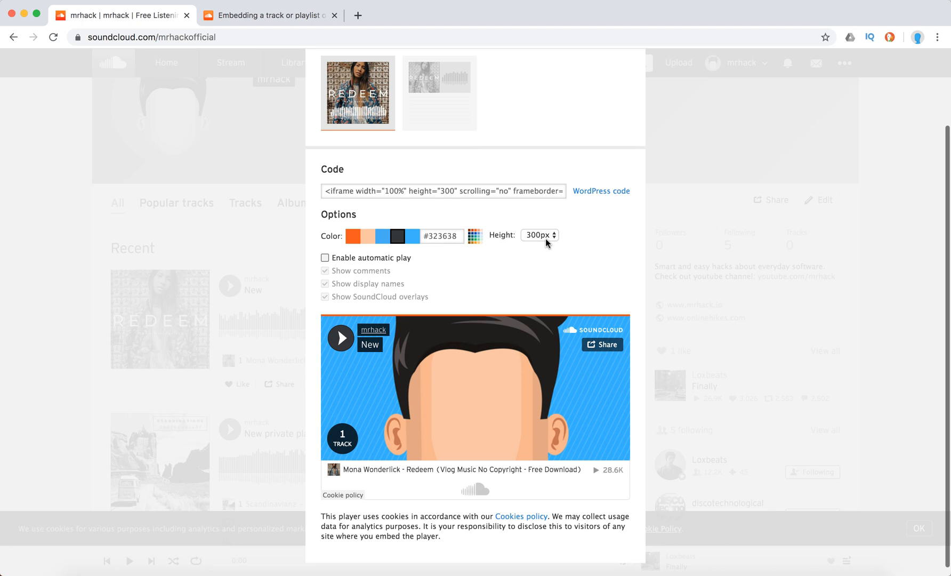
left_click(537, 234)
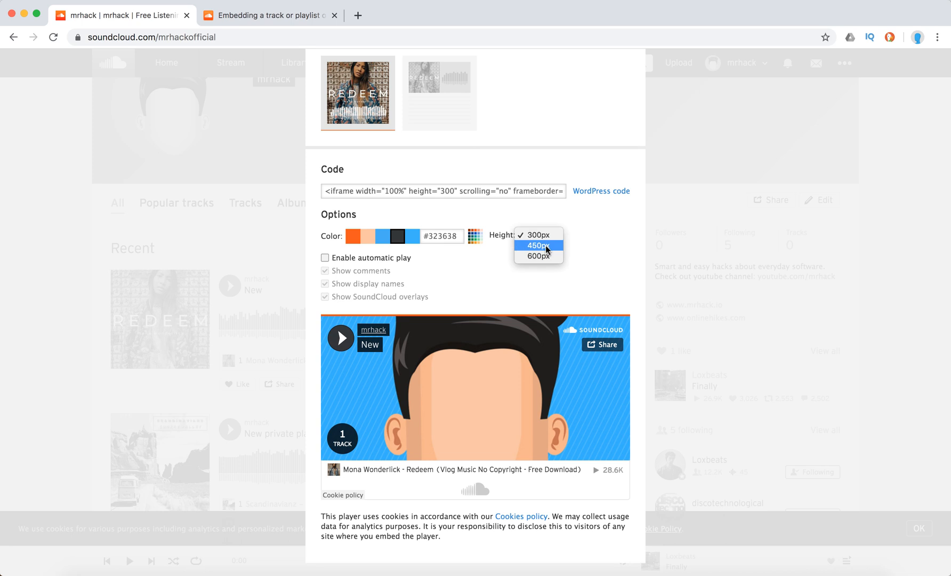
left_click(538, 245)
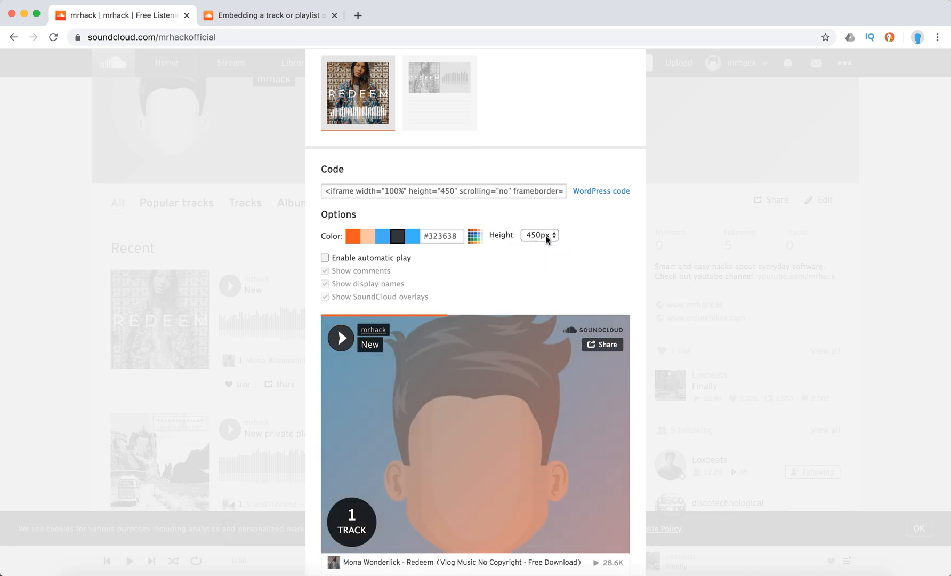
left_click(538, 234)
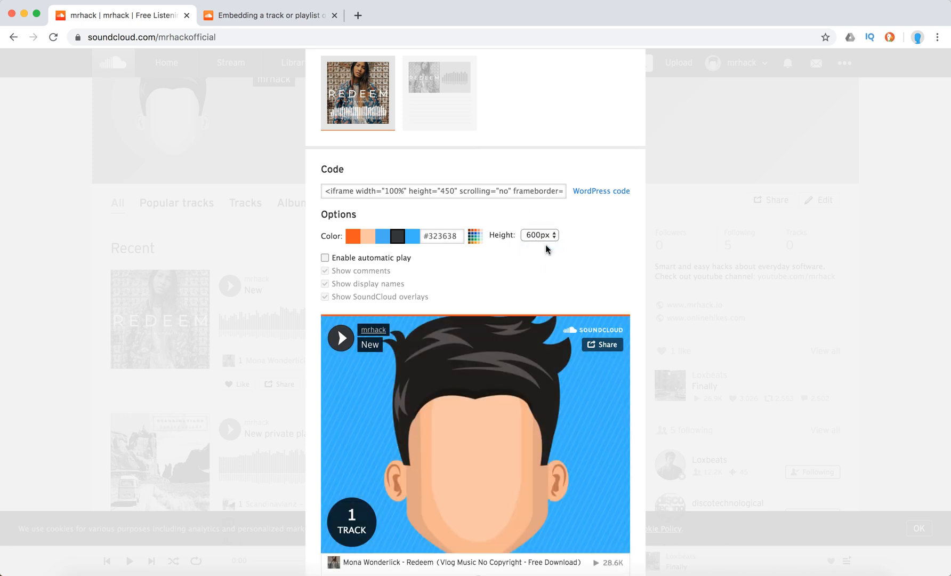
left_click(539, 235)
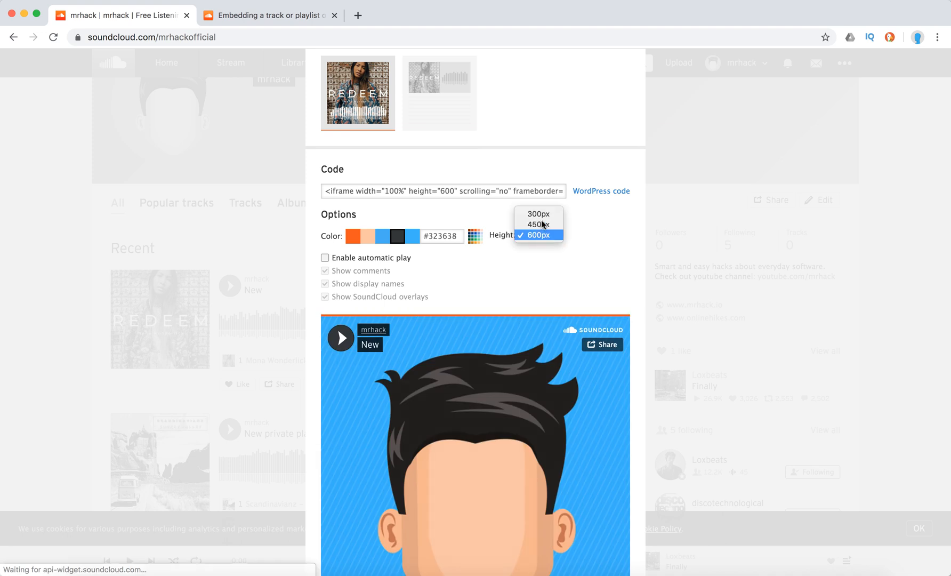
left_click(536, 234)
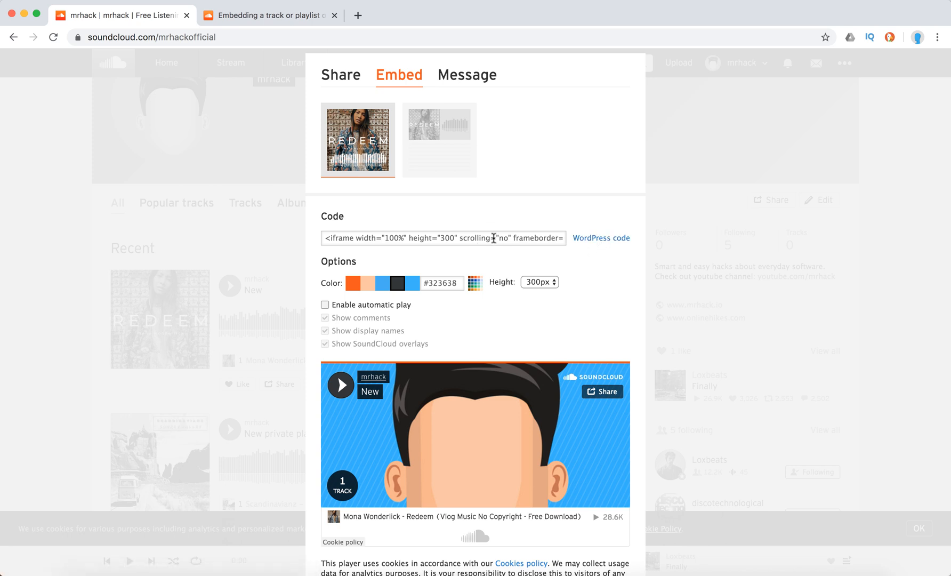
- Close the New track's sharing window
left_click(443, 236)
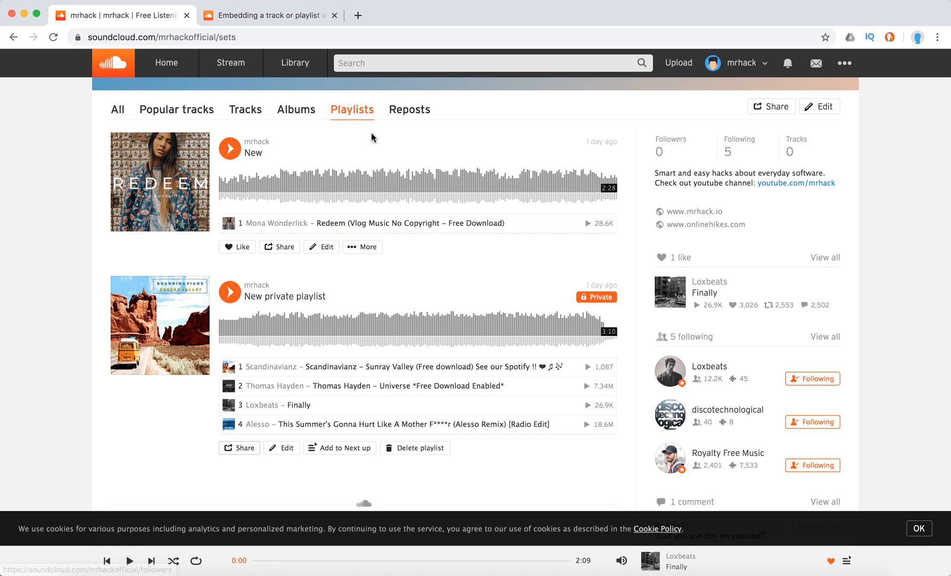
- Share the New private playlist from the Playlists list
scroll("down", 3)
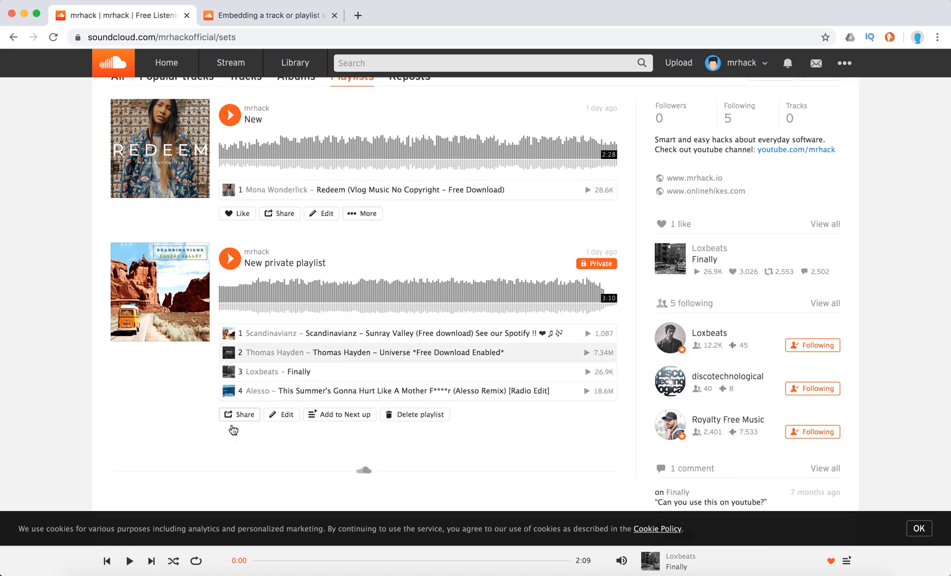
mouse_move(266, 419)
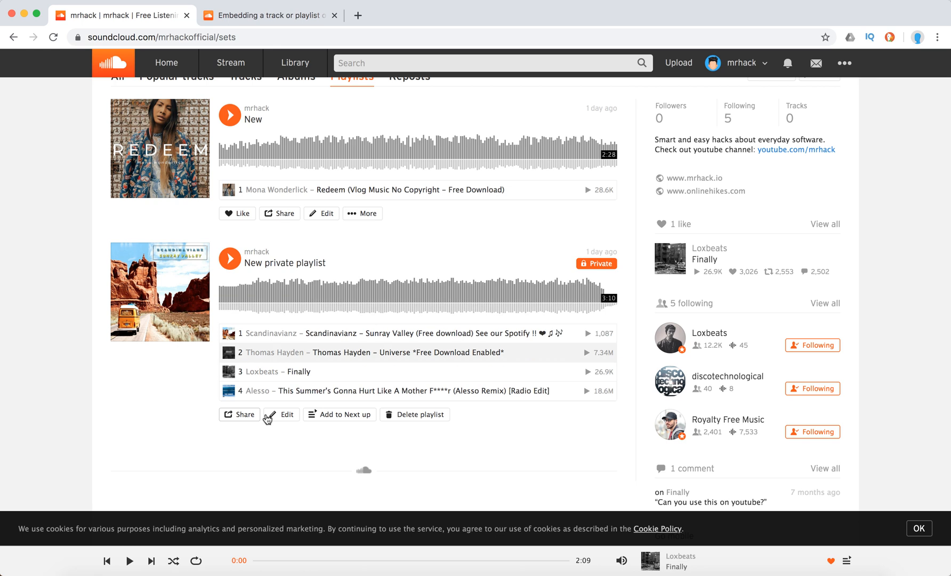
left_click(239, 415)
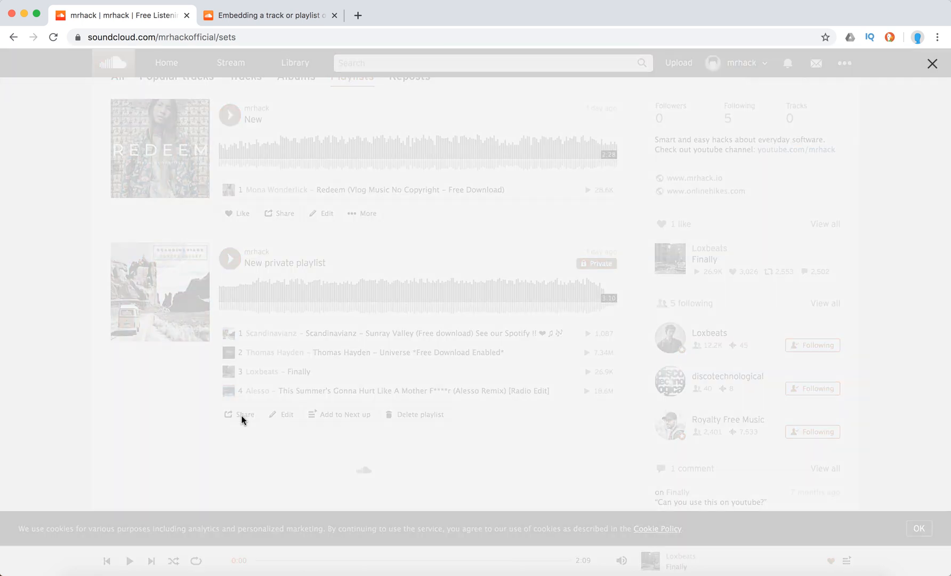
- Show the private playlist's Embed options and select its whole iframe code
left_click(244, 415)
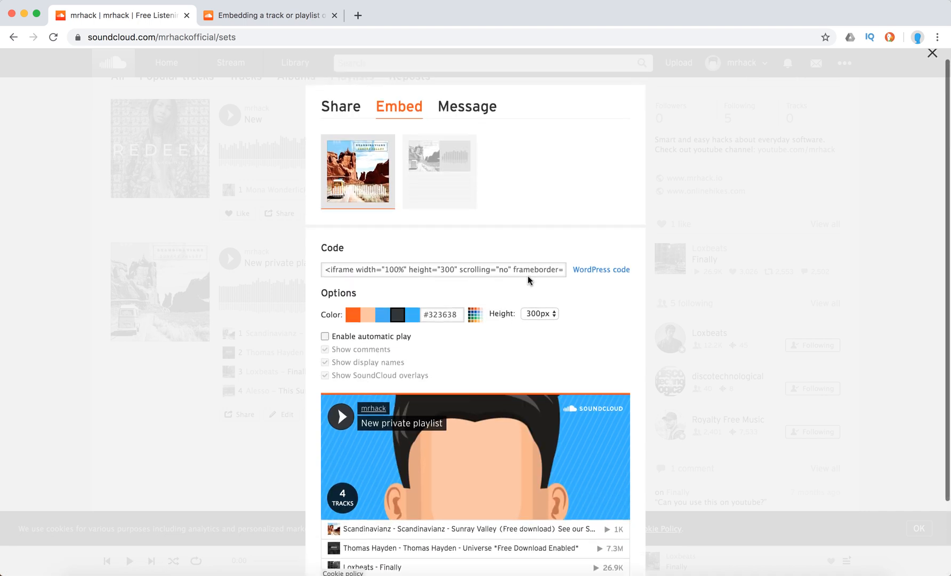
left_click(442, 269)
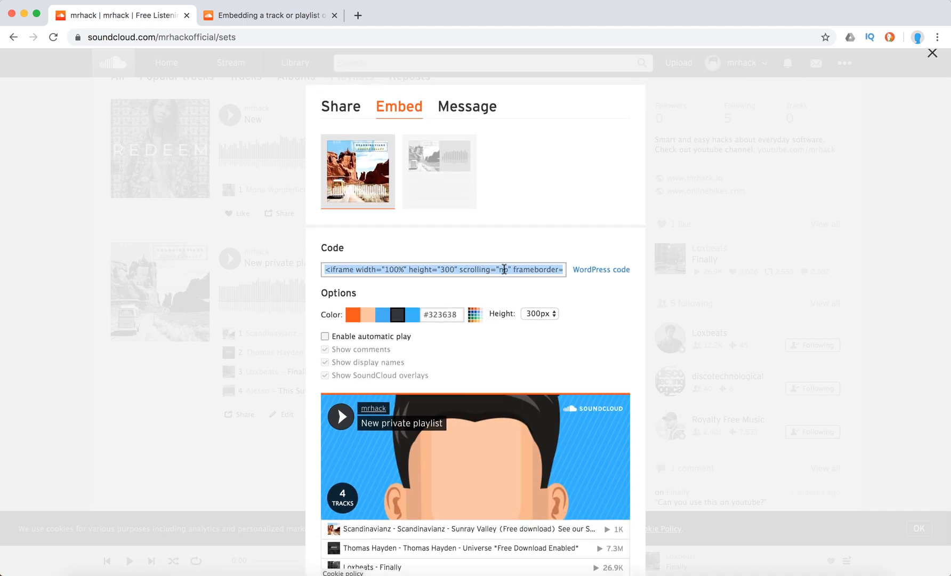